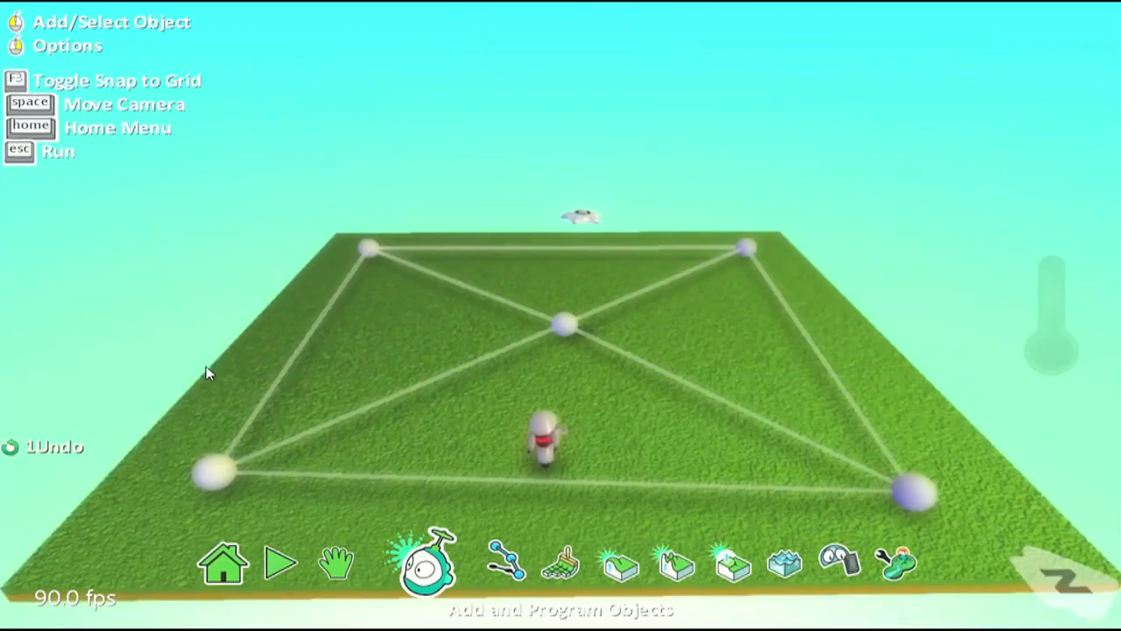
Test-run the world, then open Kodu's program and choose a move action for a new rule.
click(278, 563)
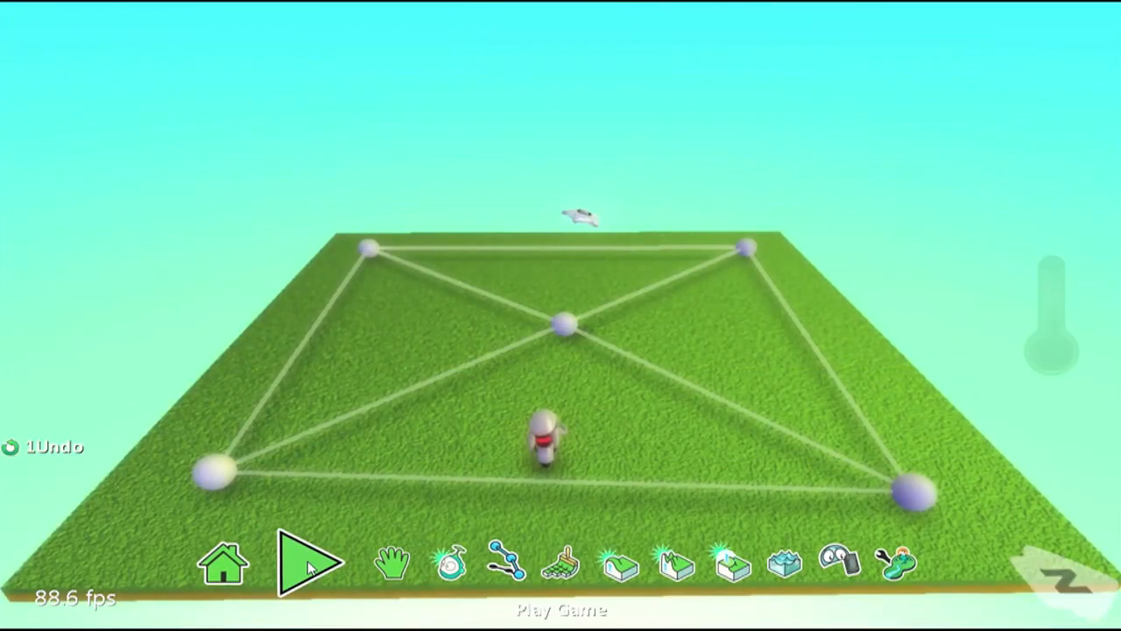
click(309, 564)
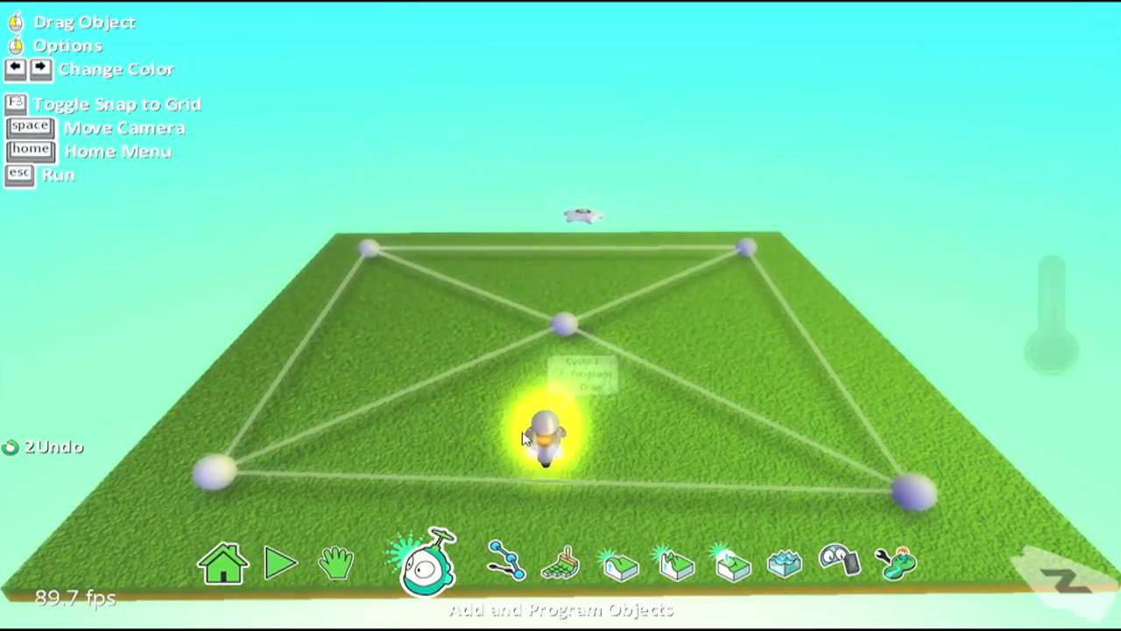
right_click(544, 438)
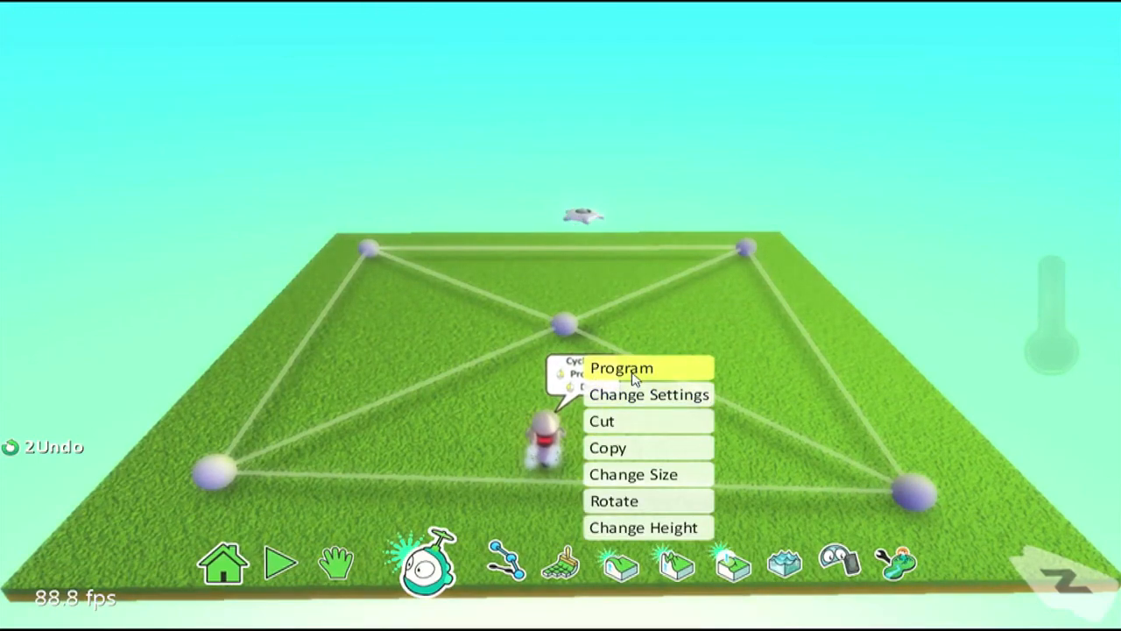
click(621, 368)
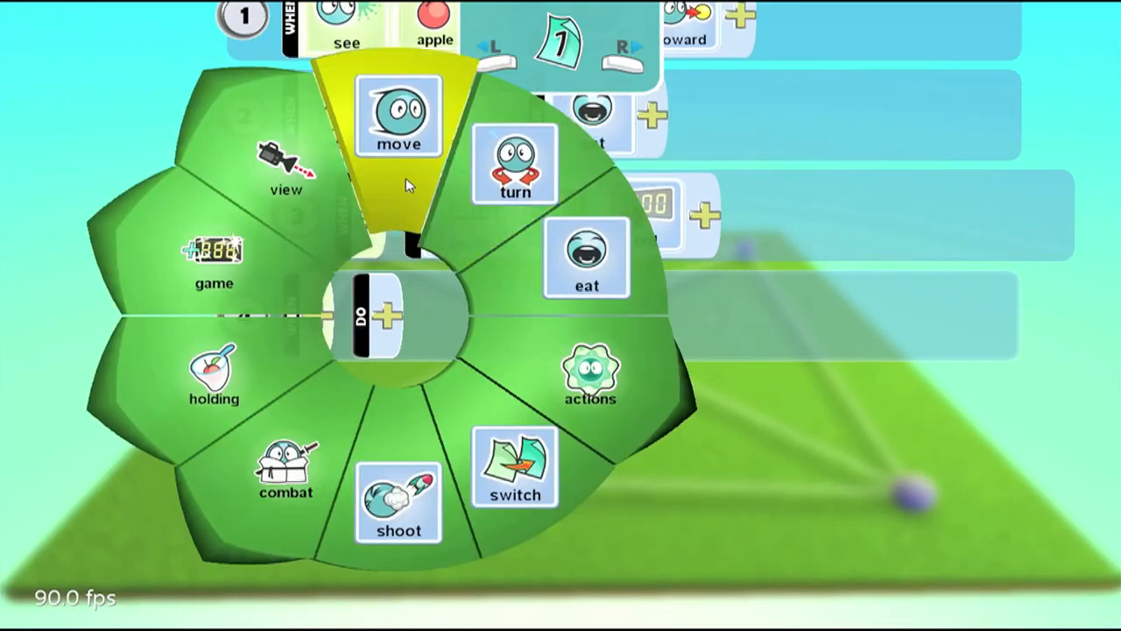
click(399, 119)
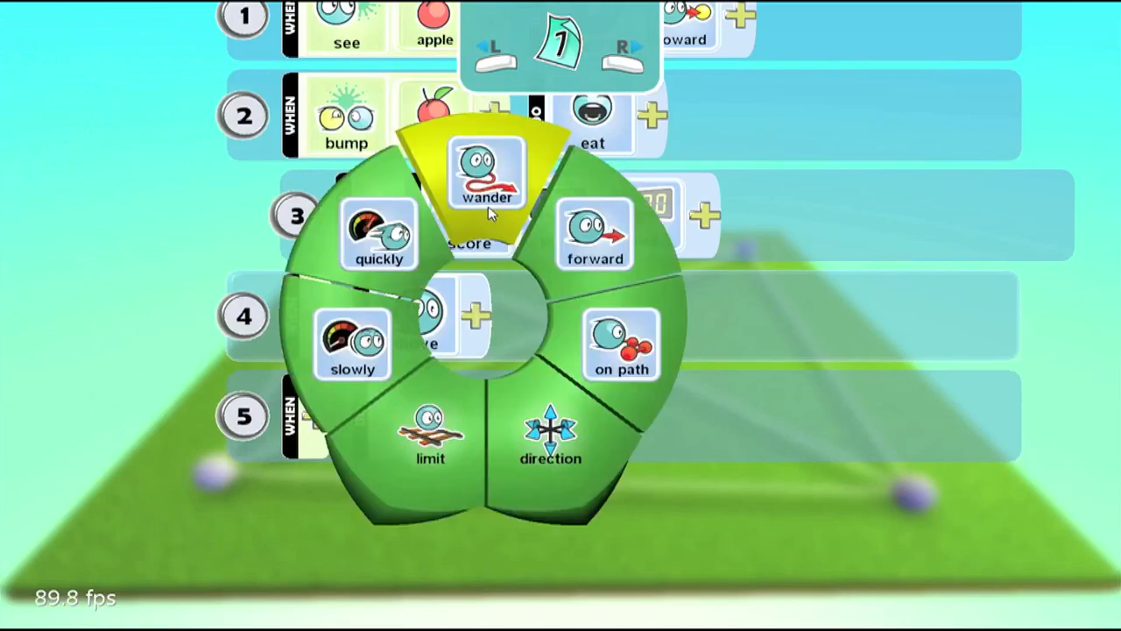